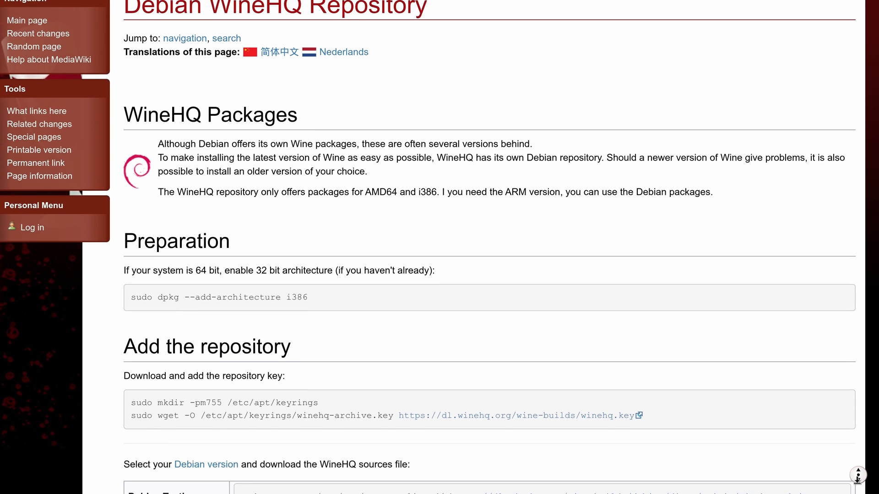
# Create /etc/apt/keyrings, add the WineHQ Bookworm sources, and start installing winehq-staging with recommends.
pyautogui.scroll(-3)
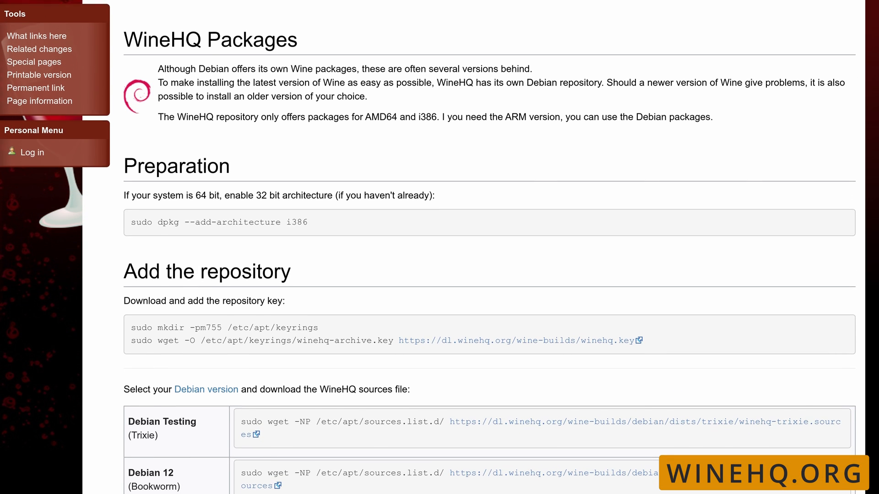
pyautogui.scroll(-3)
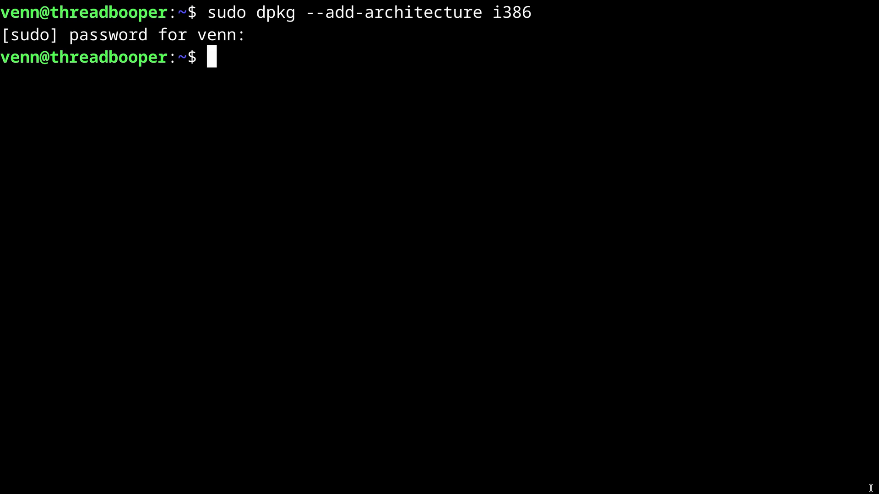
pyautogui.write('sudo mkdir -pm755 /etc/apt/keyrings')
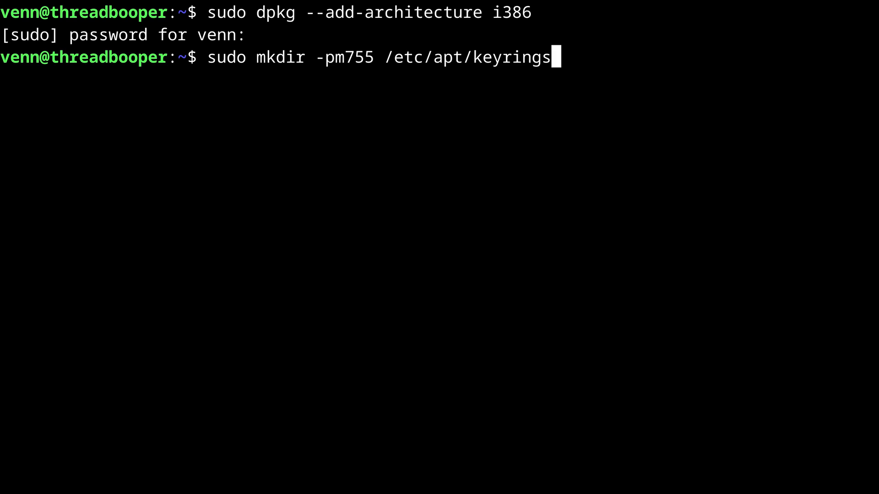
pyautogui.press('Return')
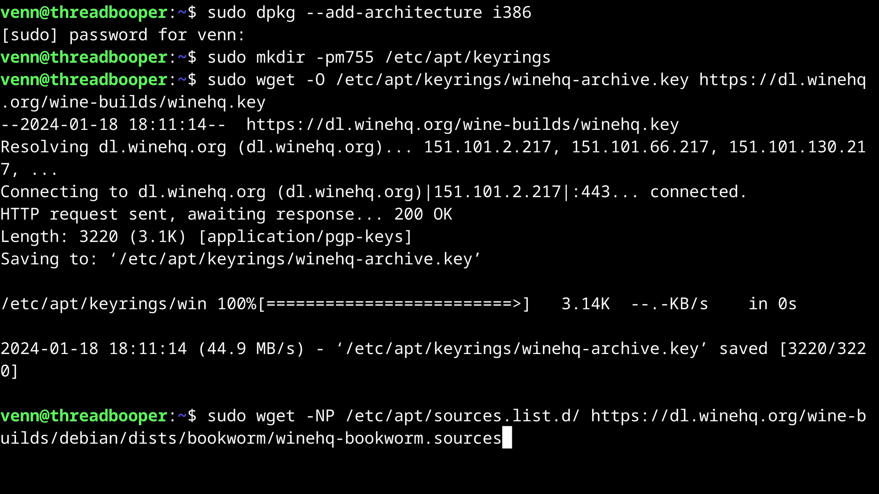
pyautogui.press('Return')
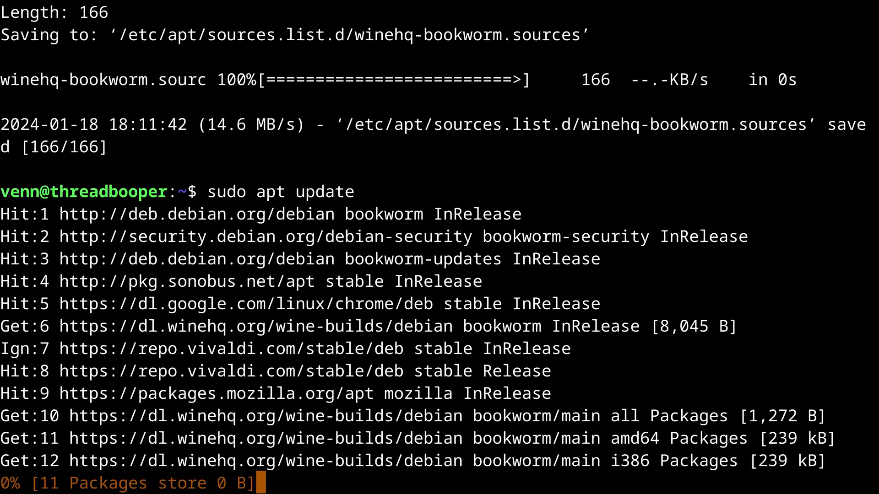
pyautogui.write('sudo apt install --install-recommends winehq-stag')
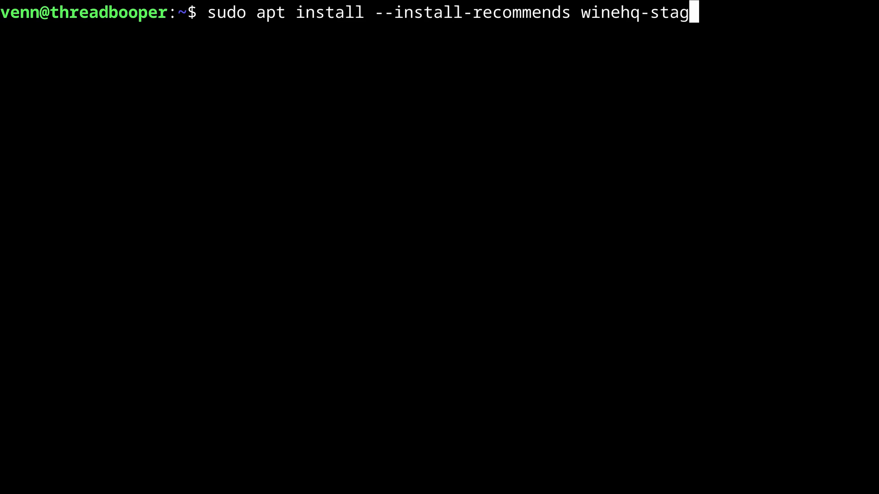
pyautogui.press('Return')
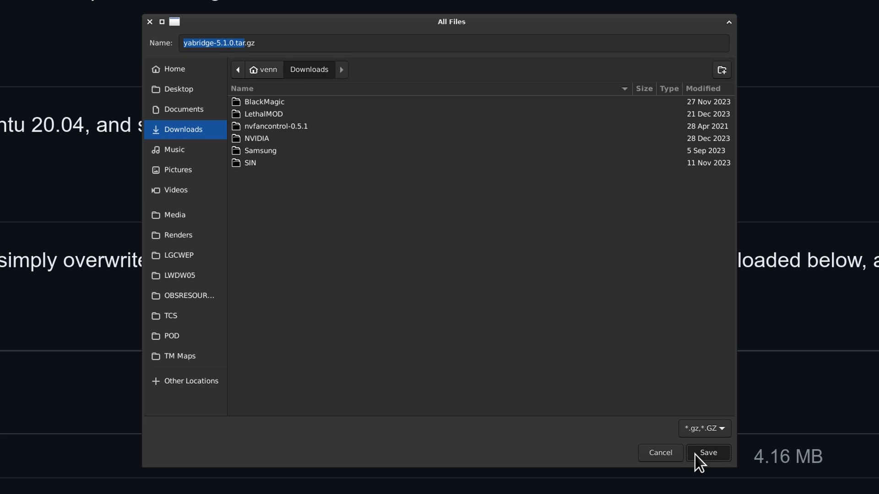
# Save yabridge-5.1.0.tar.gz to Downloads and extract it into ~/.local/share.
pyautogui.click(706, 452)
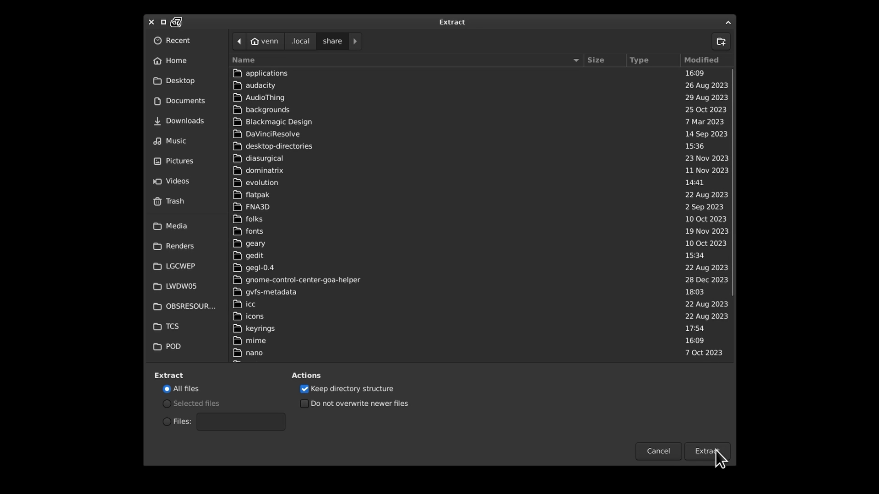
pyautogui.click(706, 451)
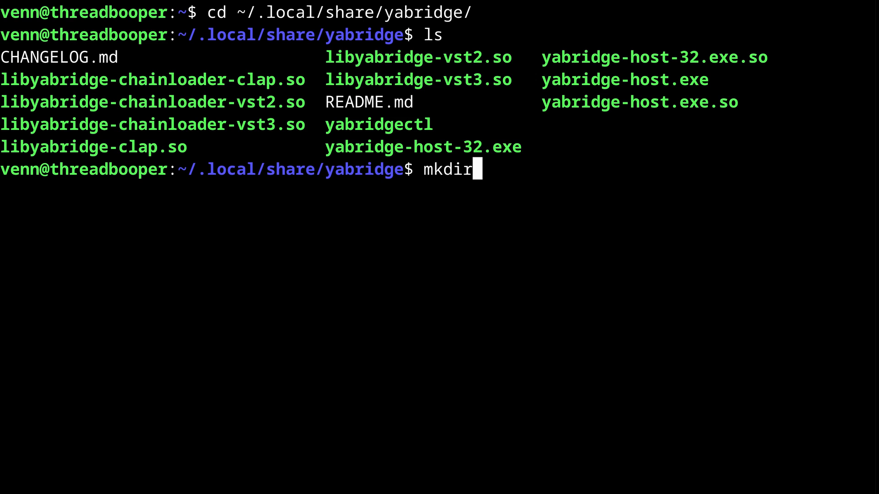
# Make a winplugins folder and run fftotalbundlex64.exe under Wine, accepting the FabFilter license.
pyautogui.write('winplugins')
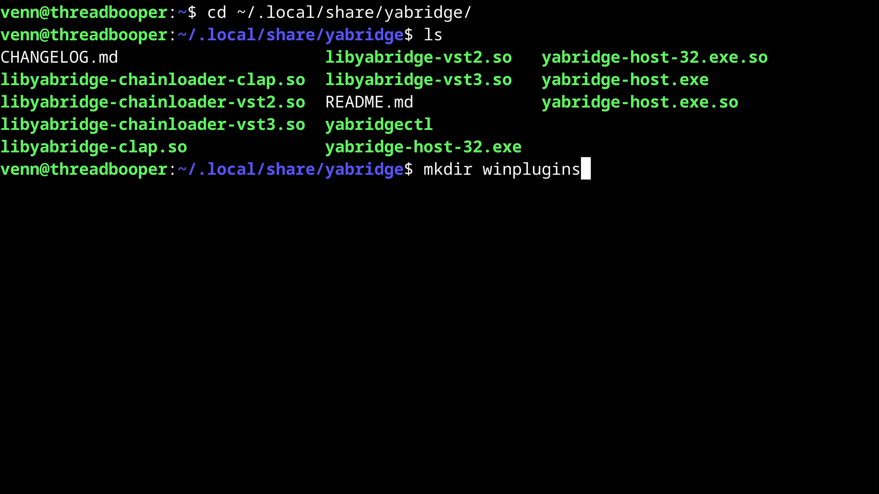
pyautogui.press('Return')
pyautogui.write('wine fftotalbundlex64.exe')
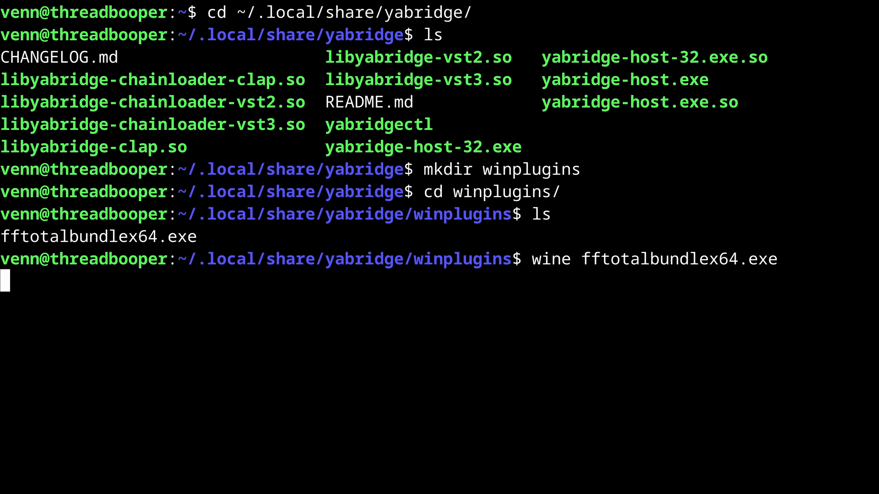
pyautogui.press('Return')
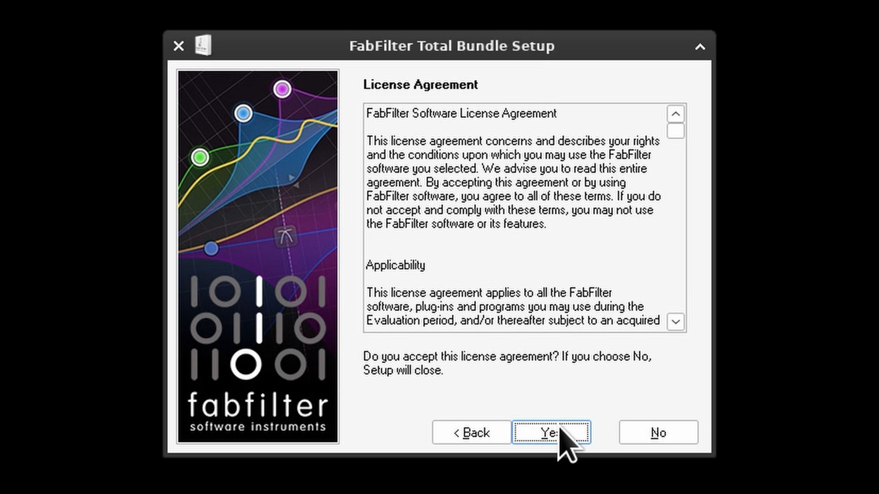
pyautogui.click(551, 432)
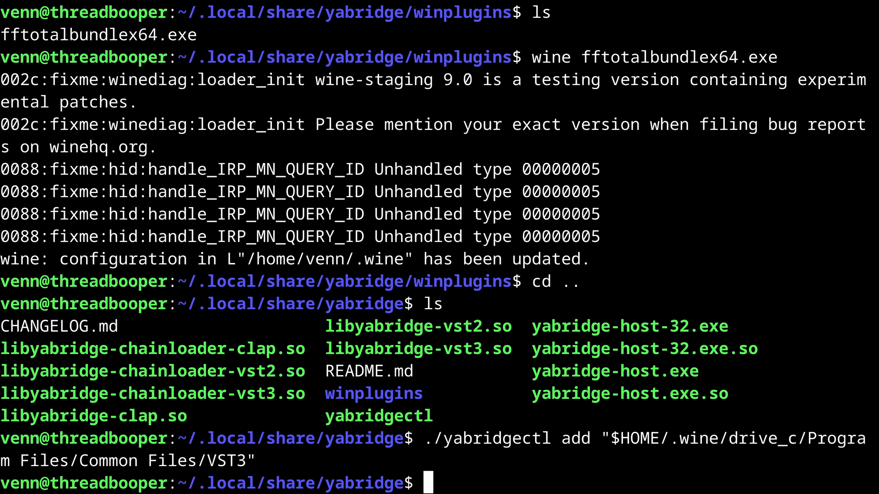
# Run ./yabridgectl sync to bridge the plugins from the Wine VST3 folder.
pyautogui.write('./')
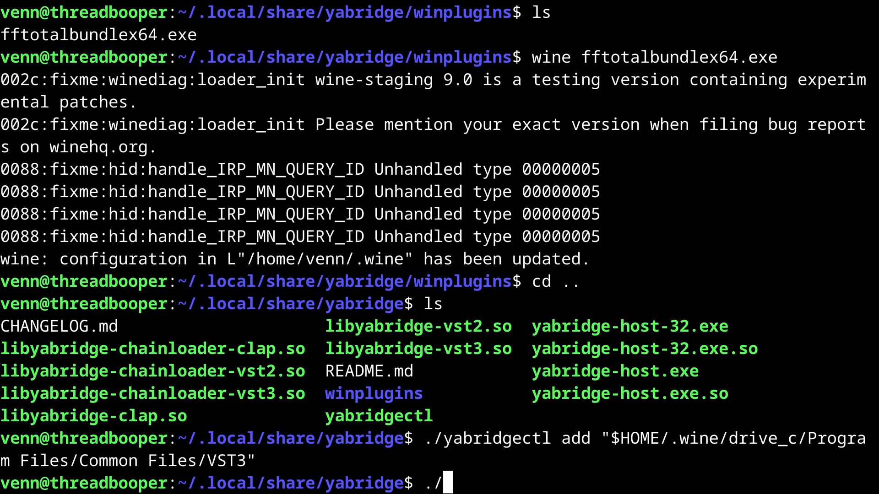
pyautogui.write('yabridgectl syn')
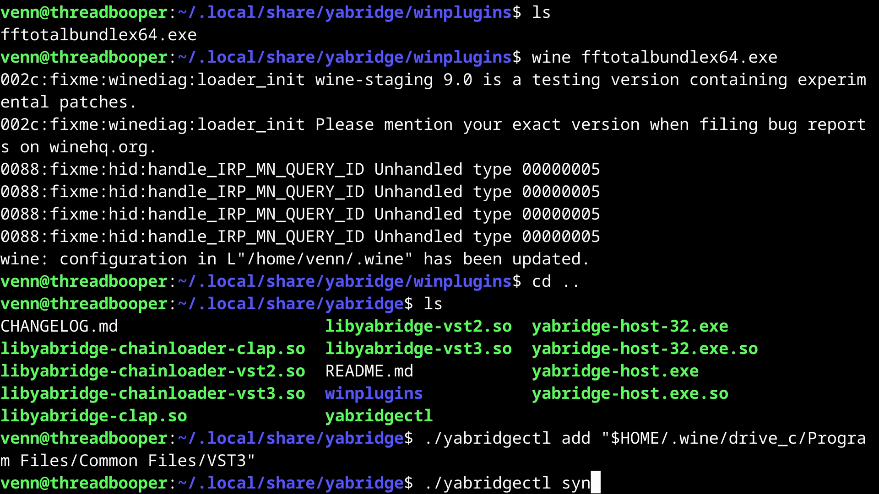
pyautogui.press('Return')
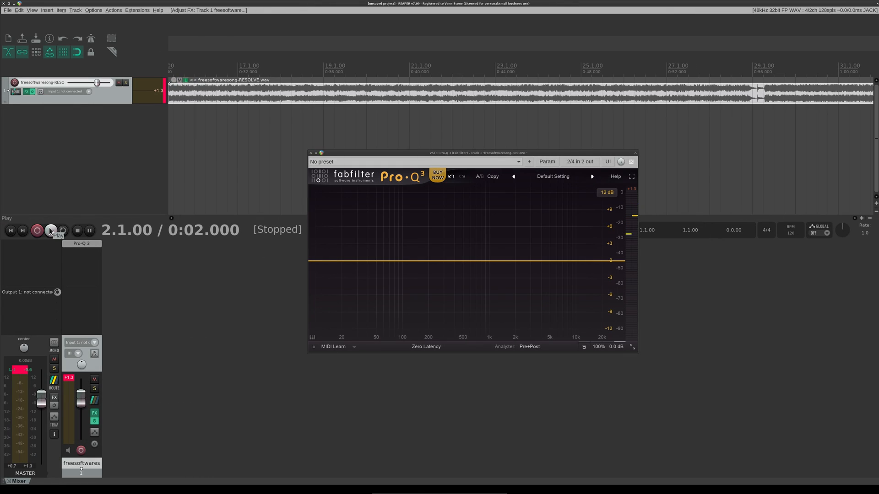
# Start playback of the song track through FabFilter Pro-Q 3 in REAPER.
pyautogui.click(50, 230)
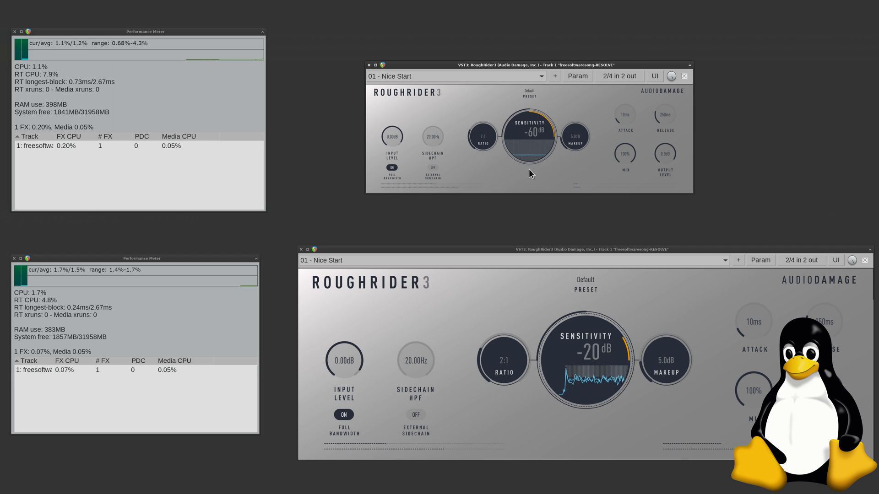
pyautogui.moveTo(518, 195)
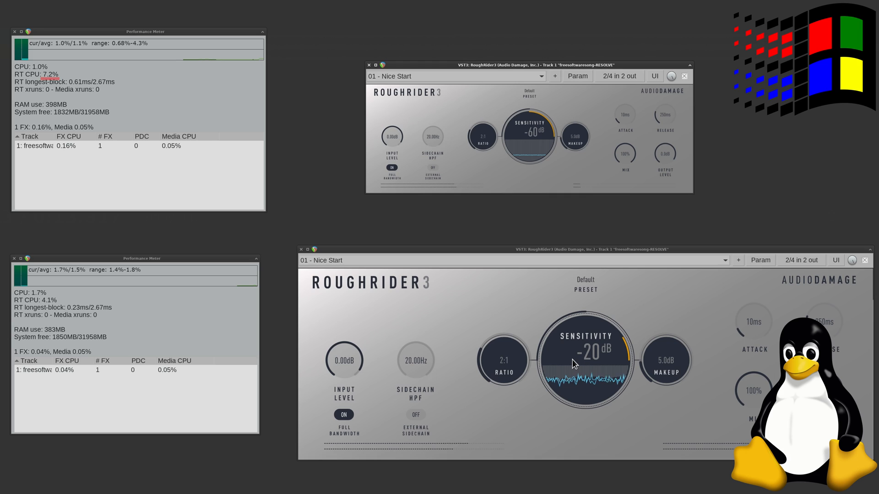
pyautogui.moveTo(538, 370)
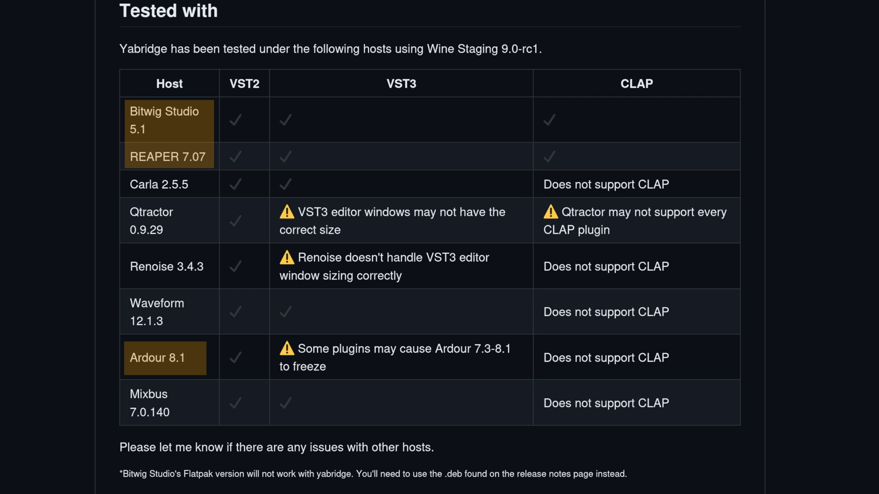
pyautogui.scroll(-3)
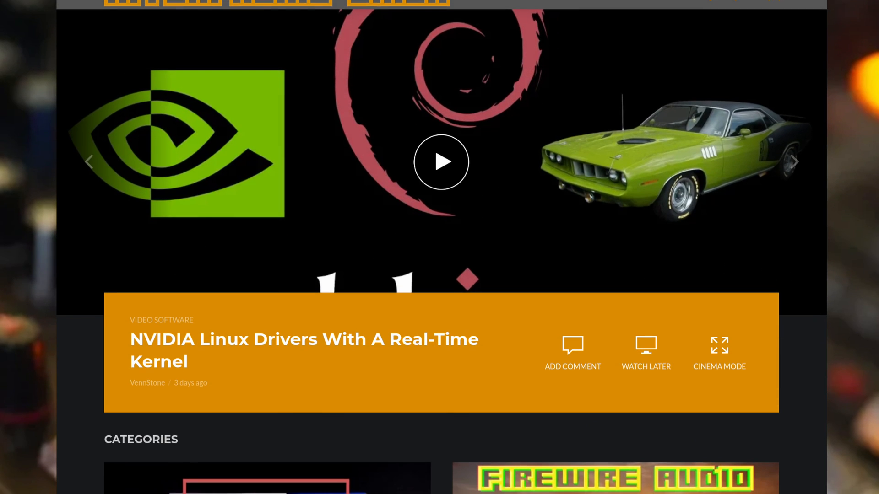
pyautogui.scroll(-3)
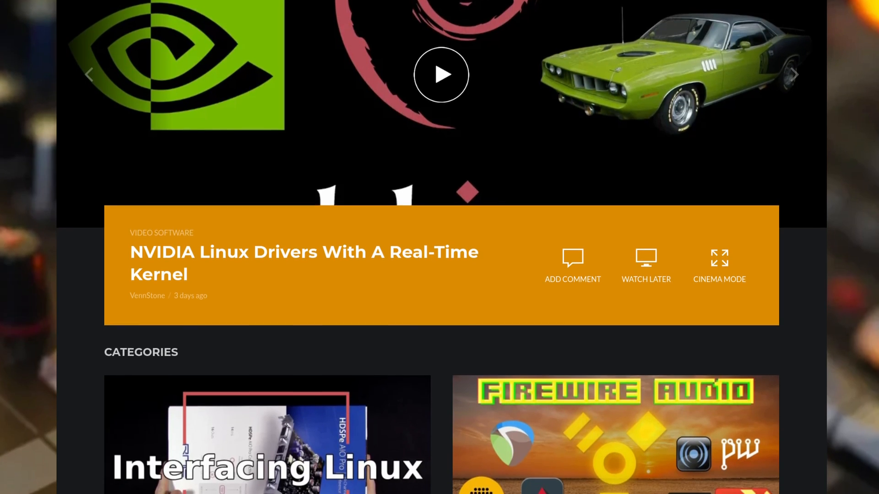
pyautogui.scroll(-3)
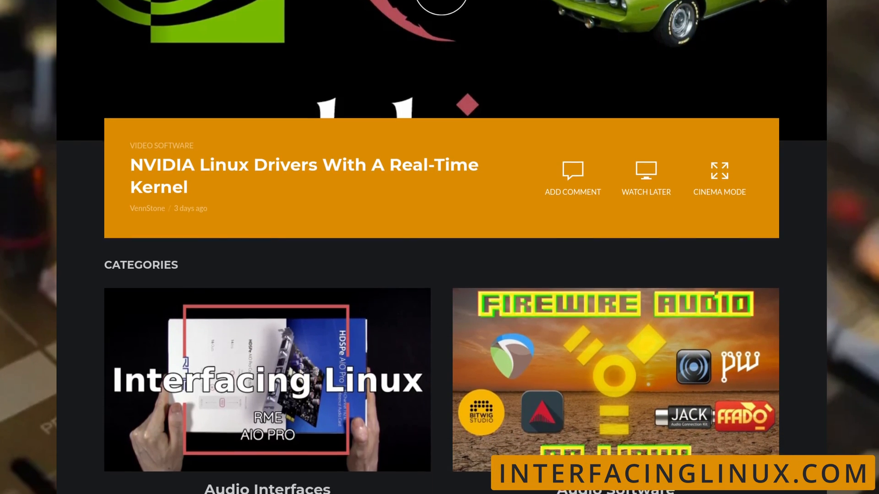
pyautogui.scroll(-3)
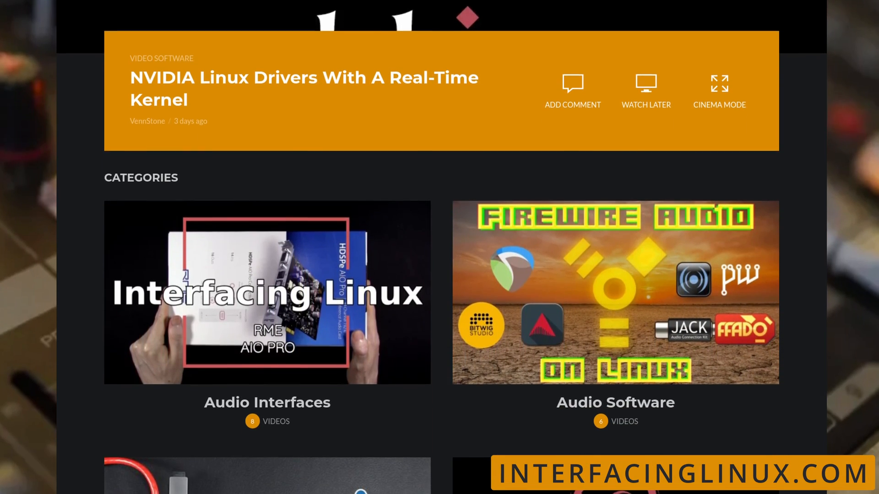
pyautogui.scroll(-3)
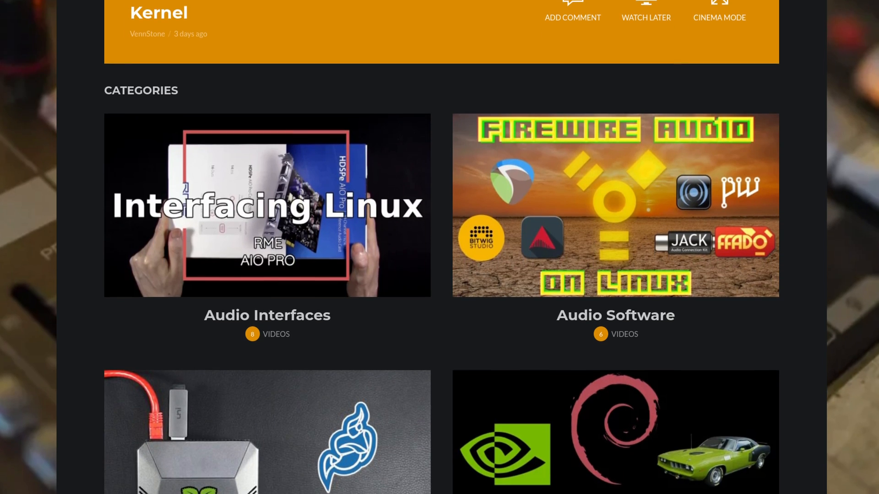